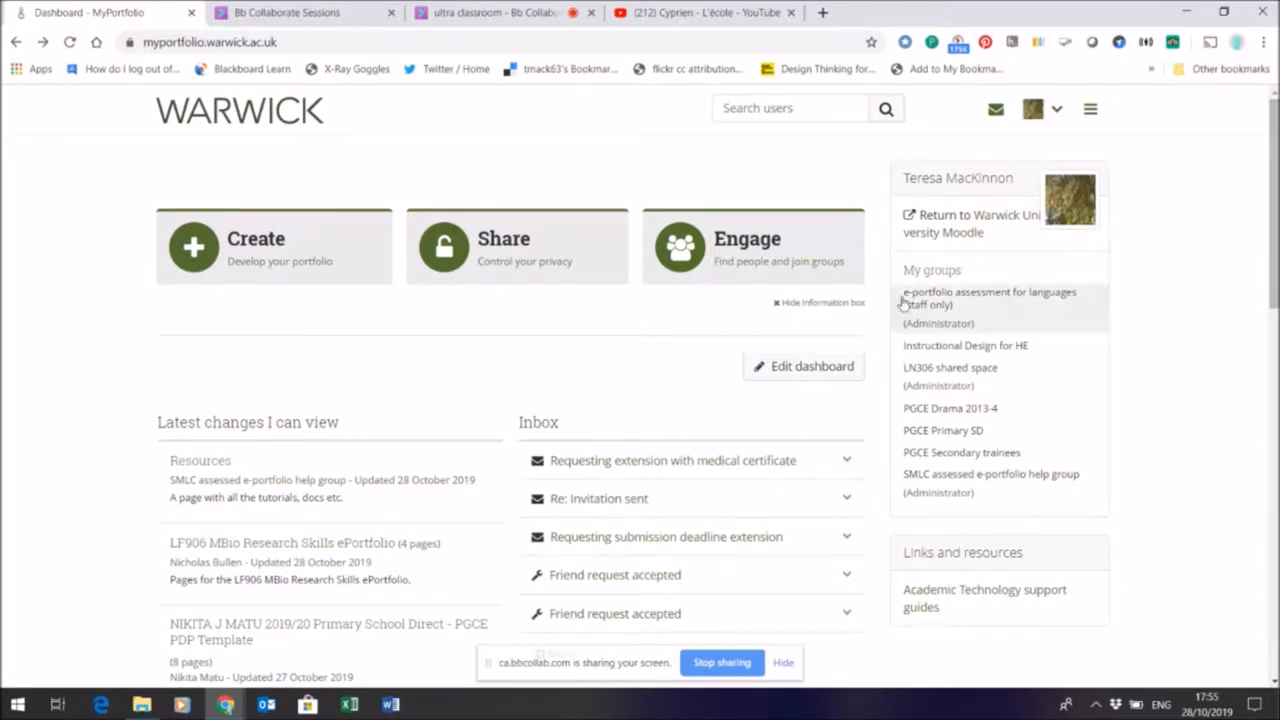
{"action": "mouse_move", "coordinate": [1023, 159]}
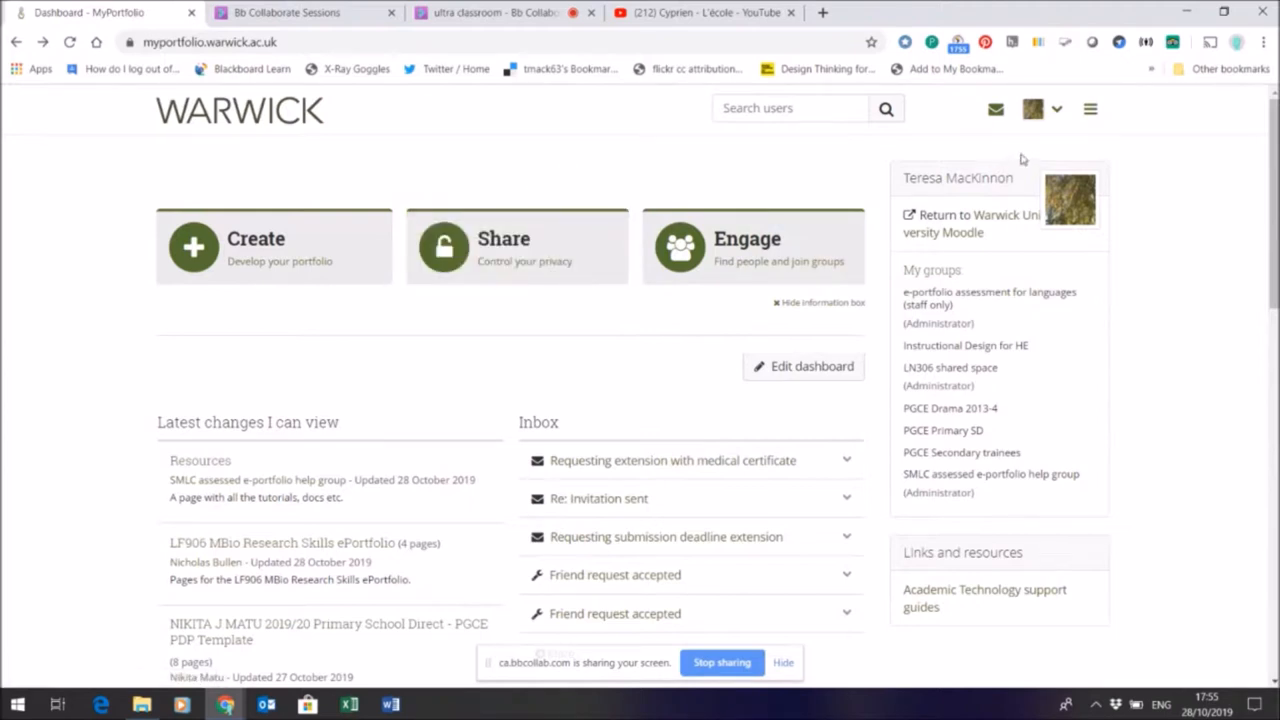
Go to Shared by me and list the pages to locate test page 2
{"action": "left_click", "coordinate": [1090, 109]}
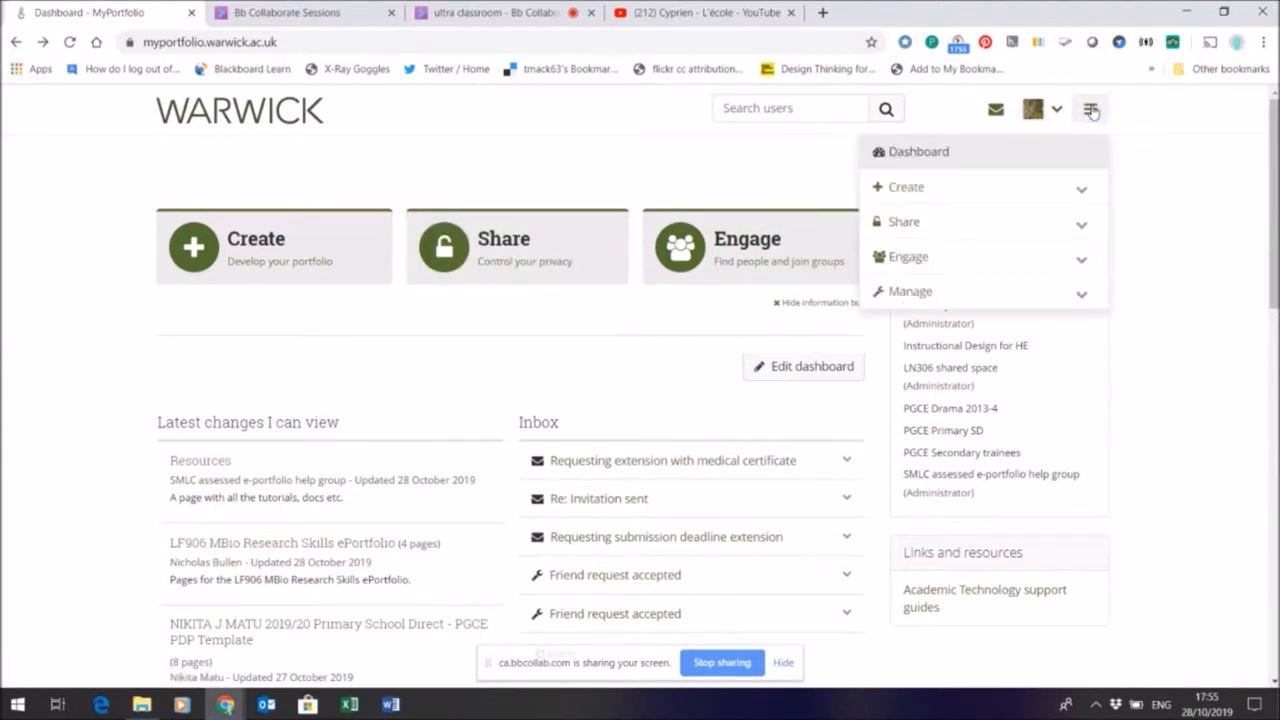
{"action": "mouse_move", "coordinate": [1000, 155]}
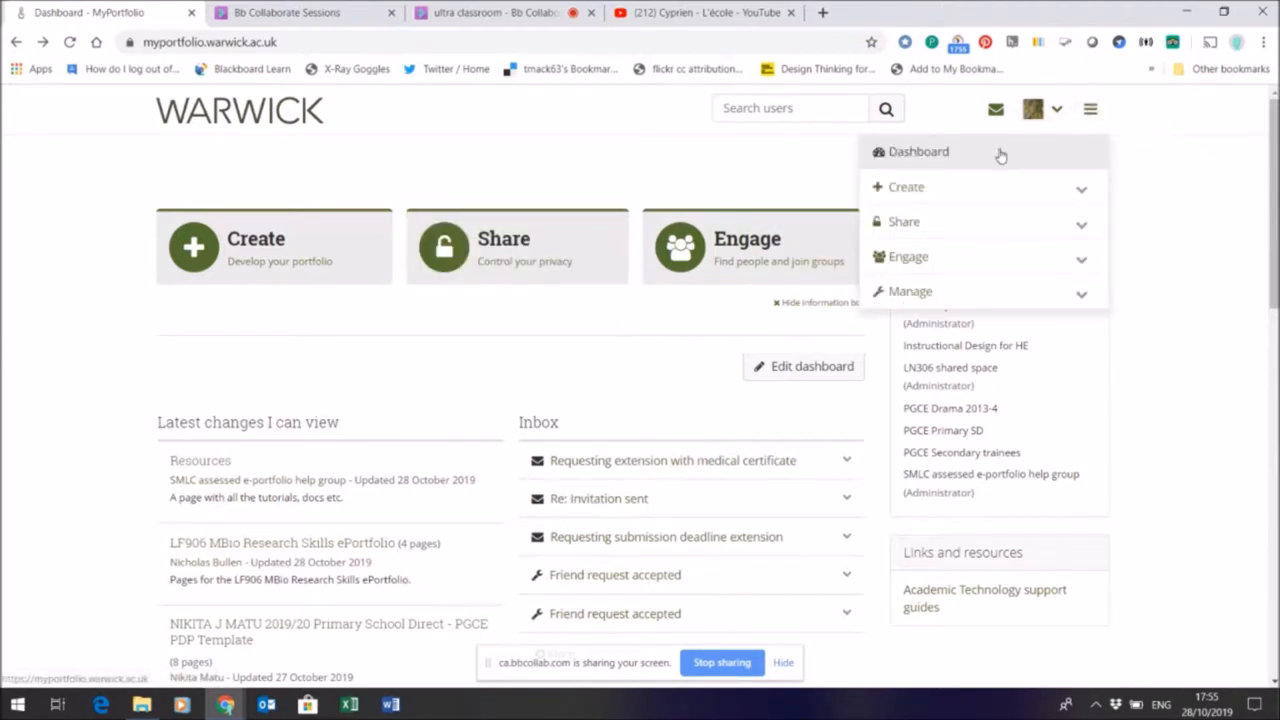
{"action": "mouse_move", "coordinate": [517, 245]}
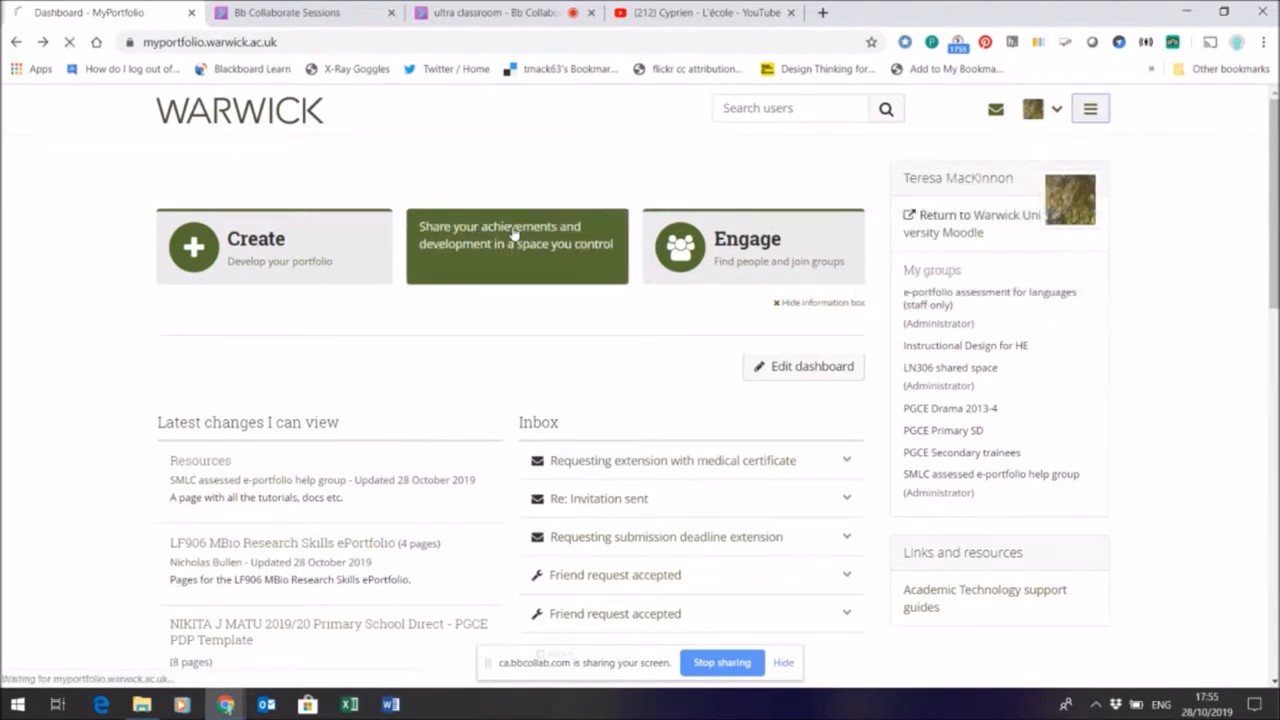
{"action": "left_click", "coordinate": [516, 245]}
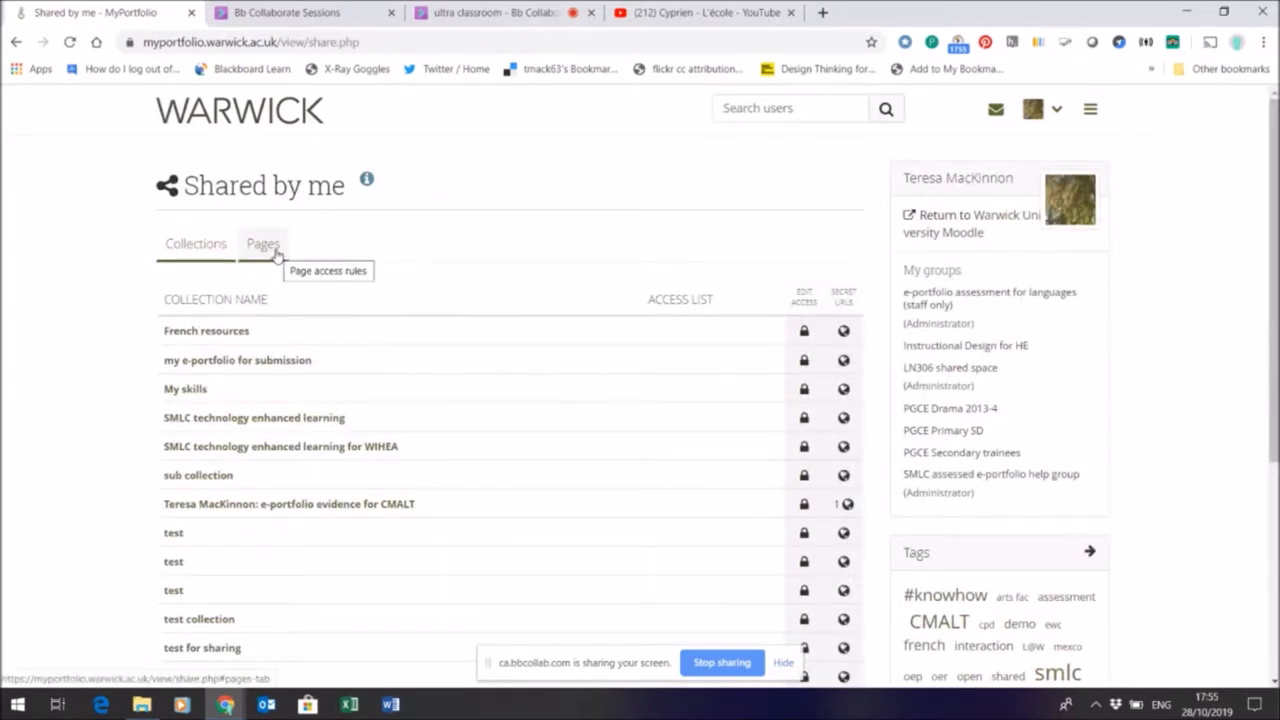
{"action": "left_click", "coordinate": [262, 243]}
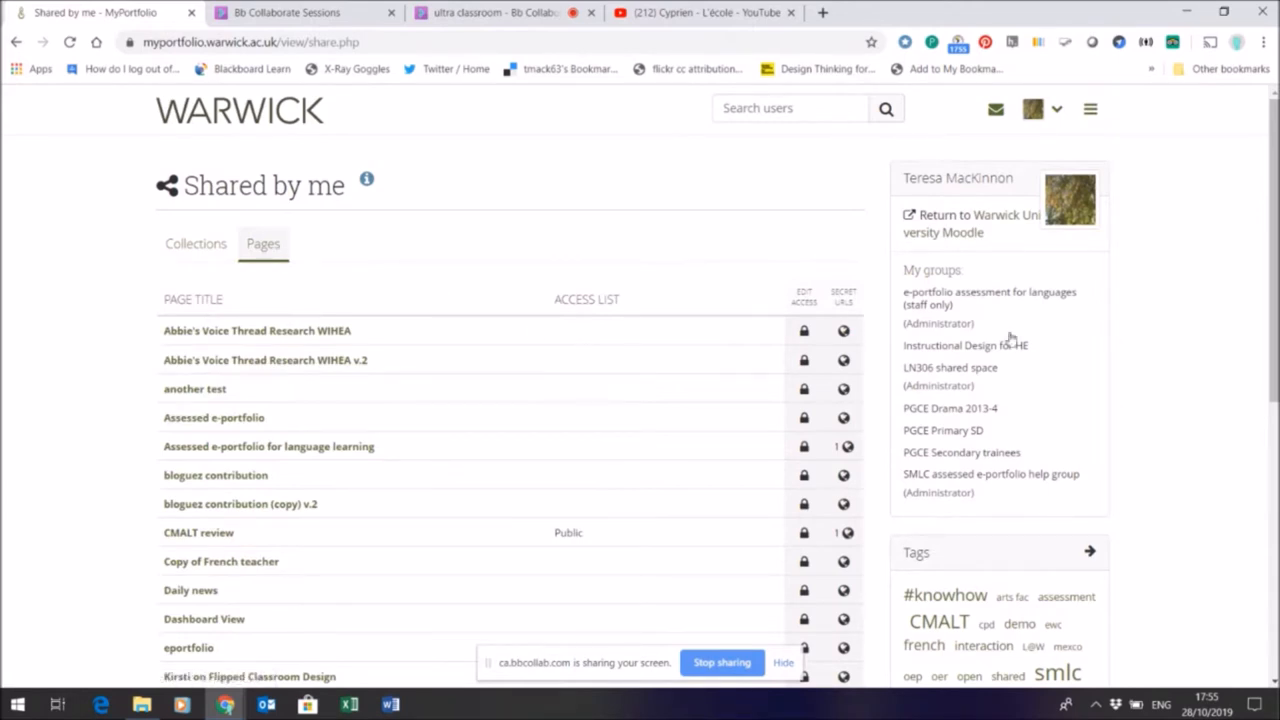
{"action": "scroll", "scroll_direction": "down", "scroll_amount": 3}
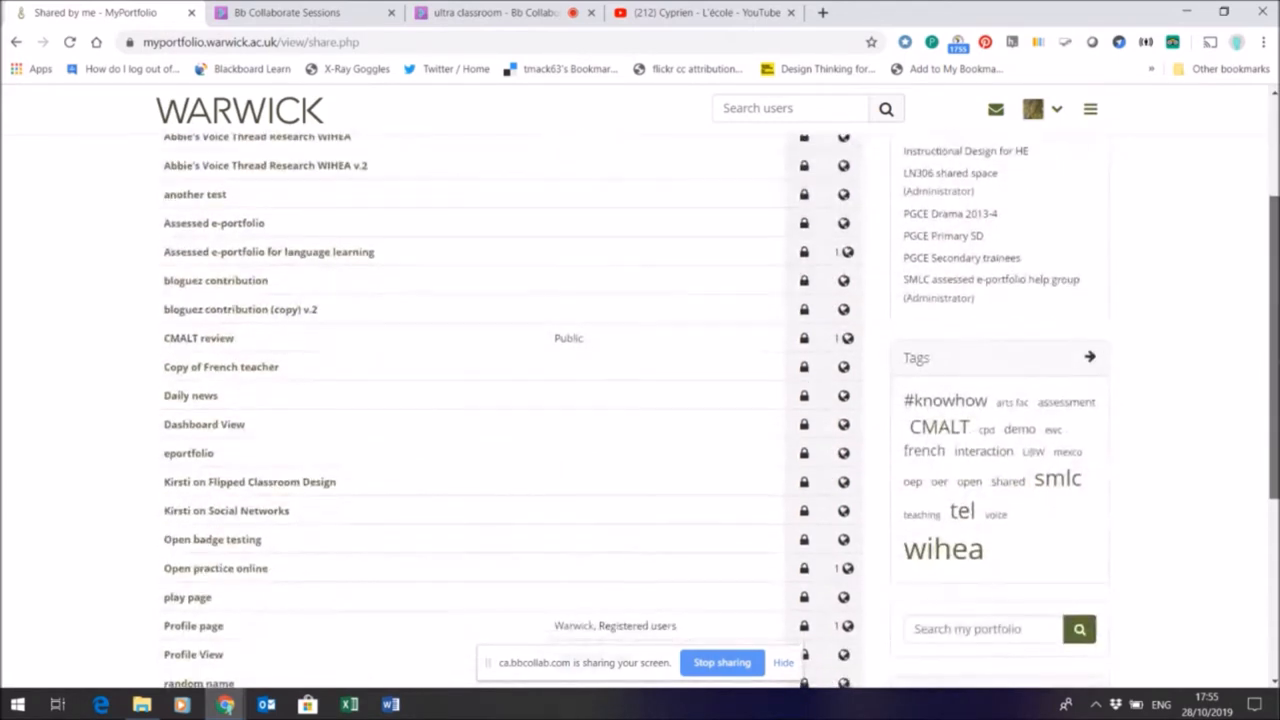
{"action": "scroll", "scroll_direction": "up", "scroll_amount": 3}
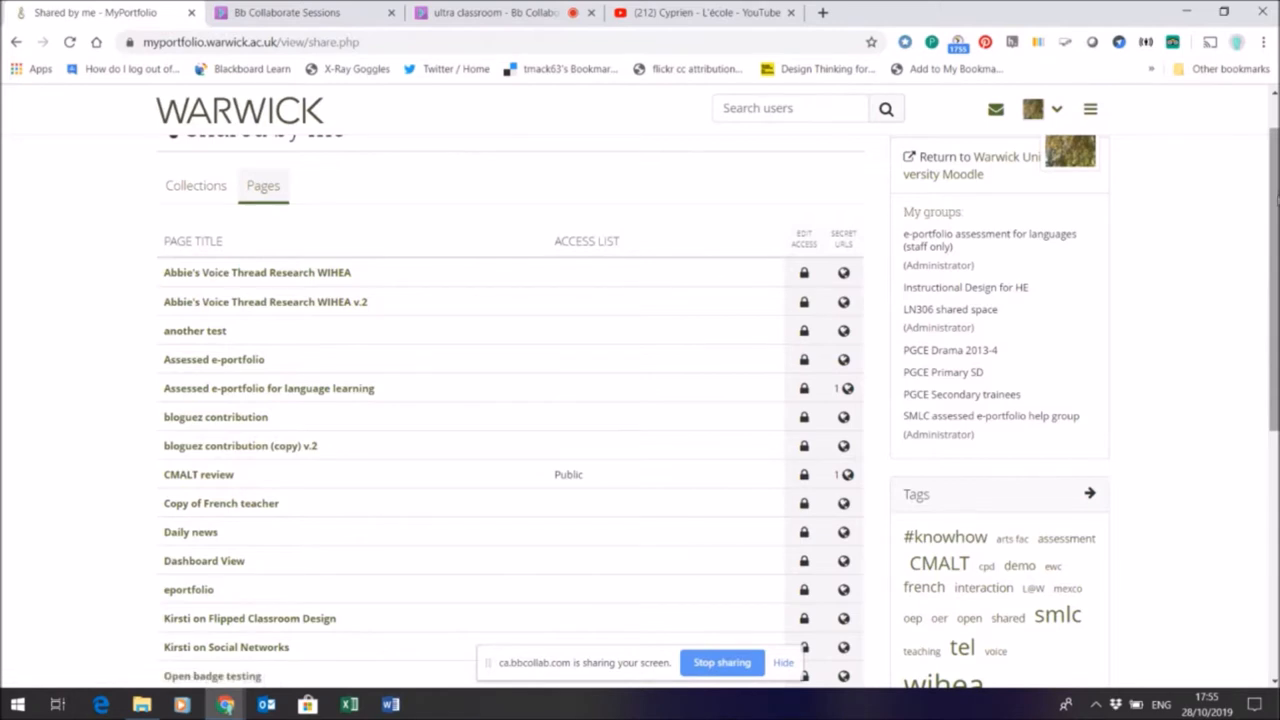
{"action": "scroll", "scroll_direction": "down", "scroll_amount": 3}
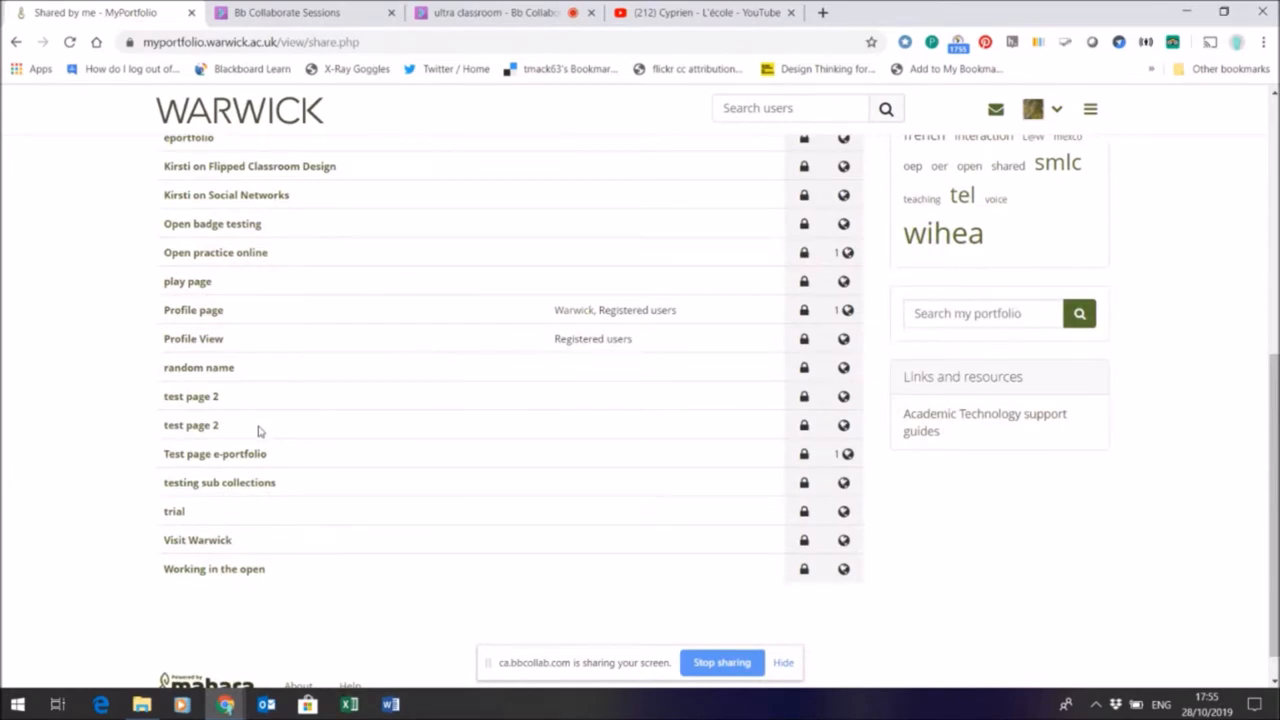
{"action": "mouse_move", "coordinate": [803, 425]}
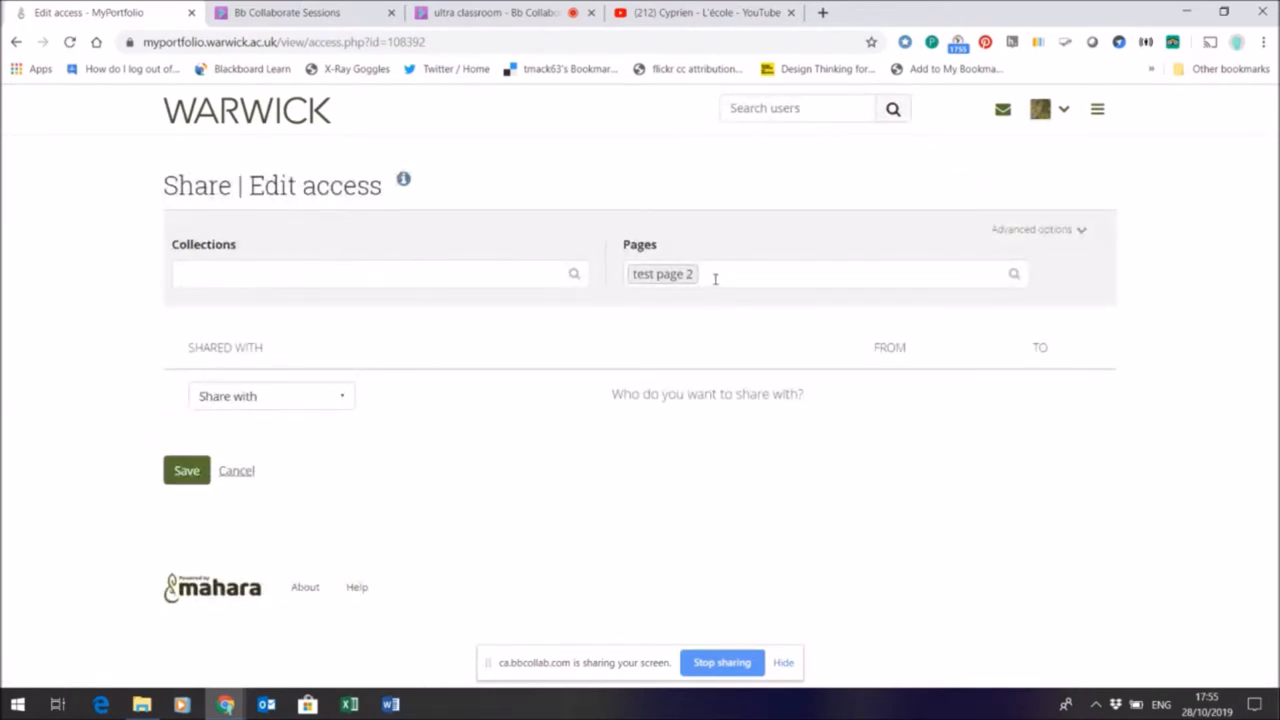
{"action": "left_click", "coordinate": [270, 396]}
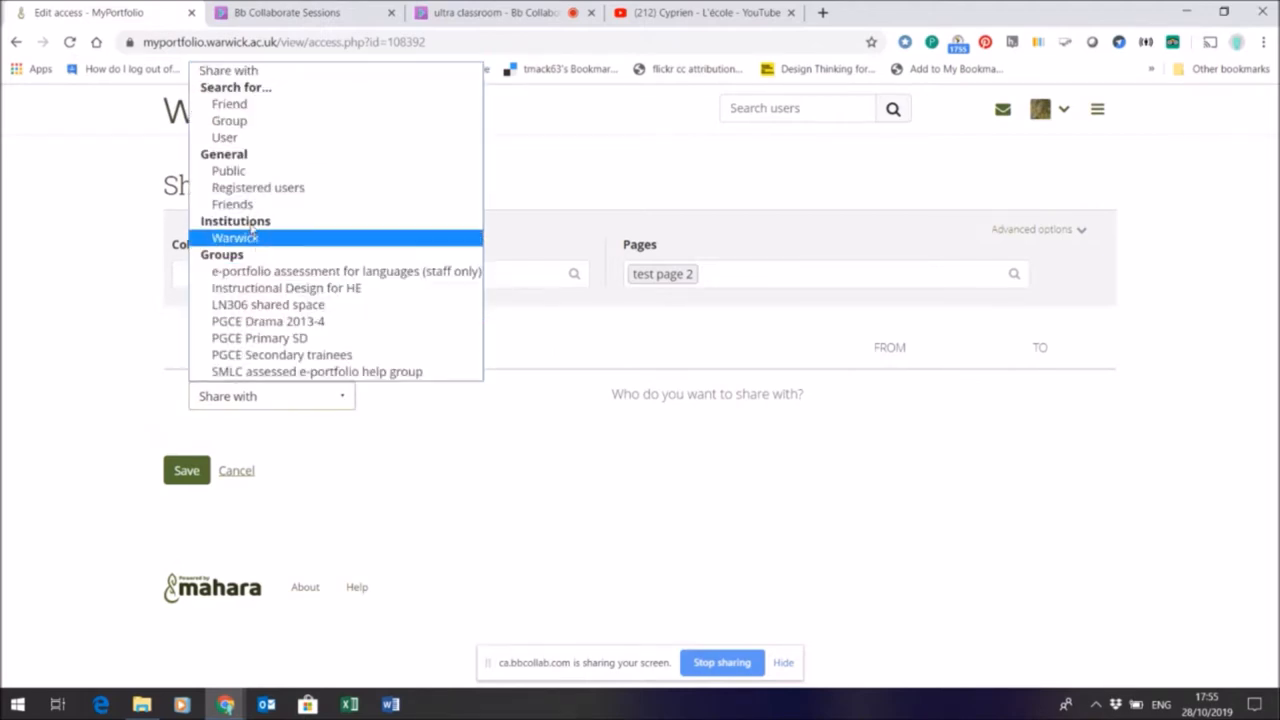
{"action": "left_click", "coordinate": [229, 104]}
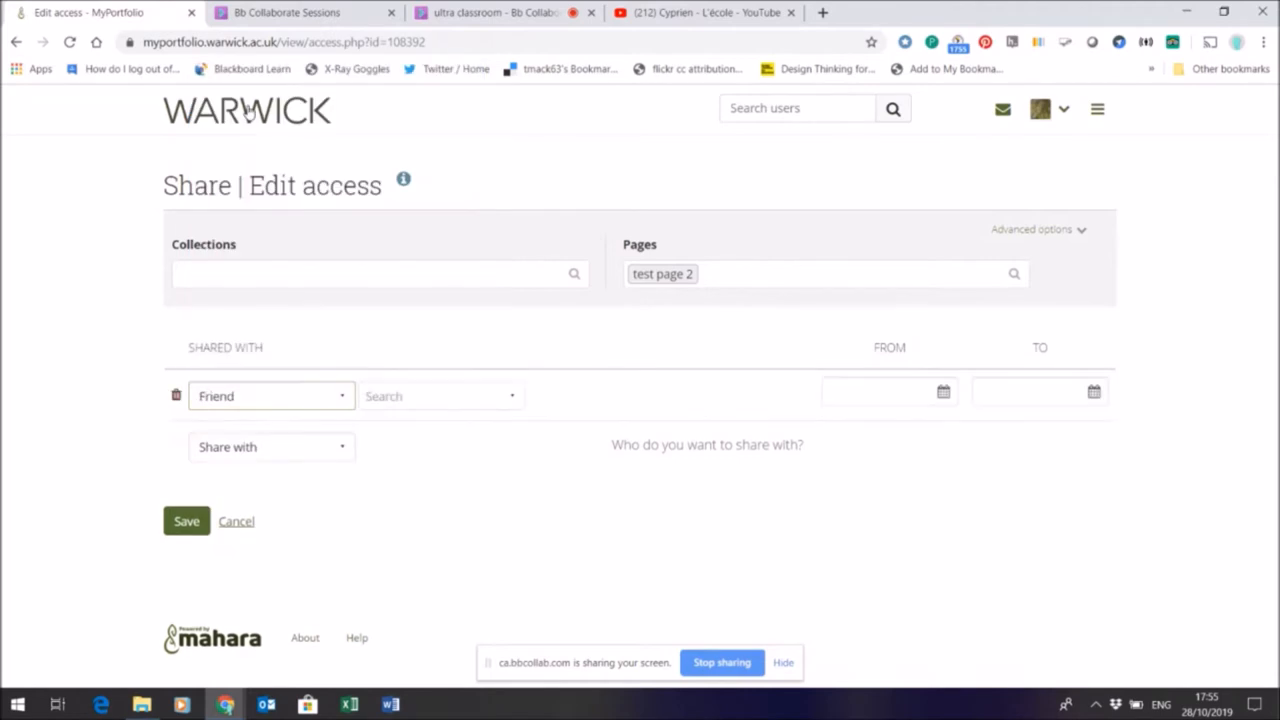
{"action": "left_click", "coordinate": [435, 396]}
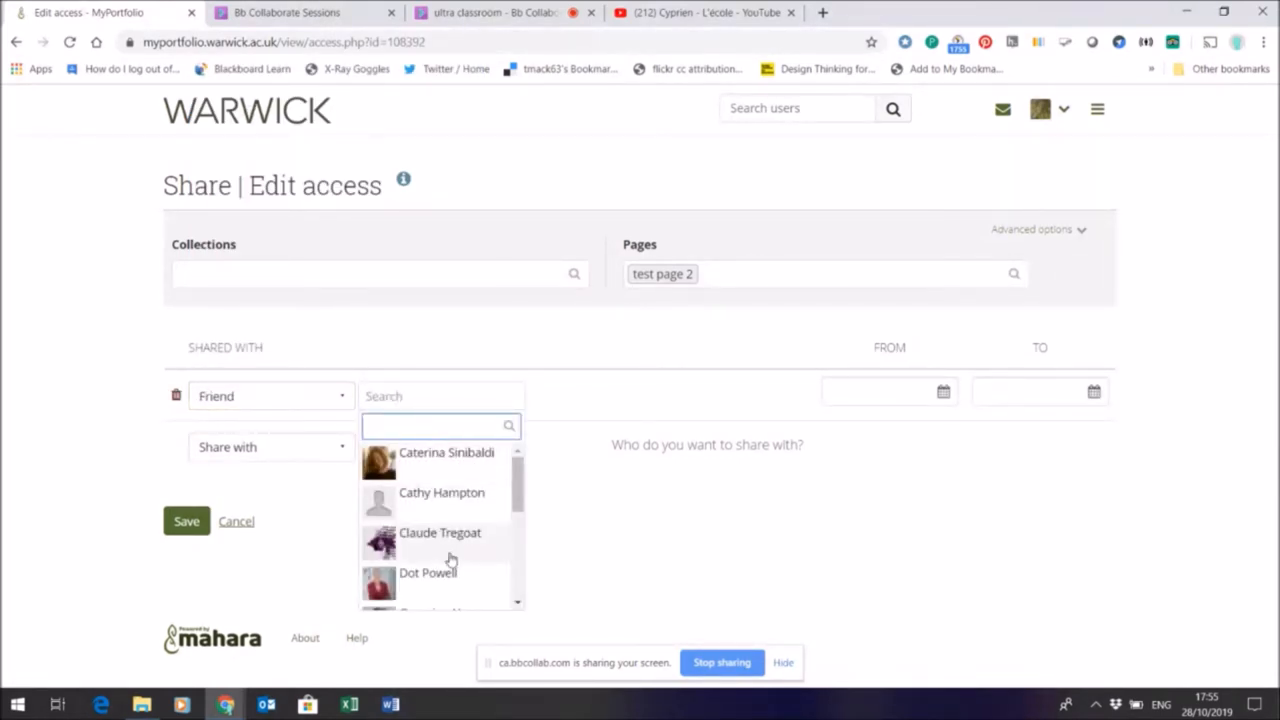
{"action": "left_click", "coordinate": [440, 532]}
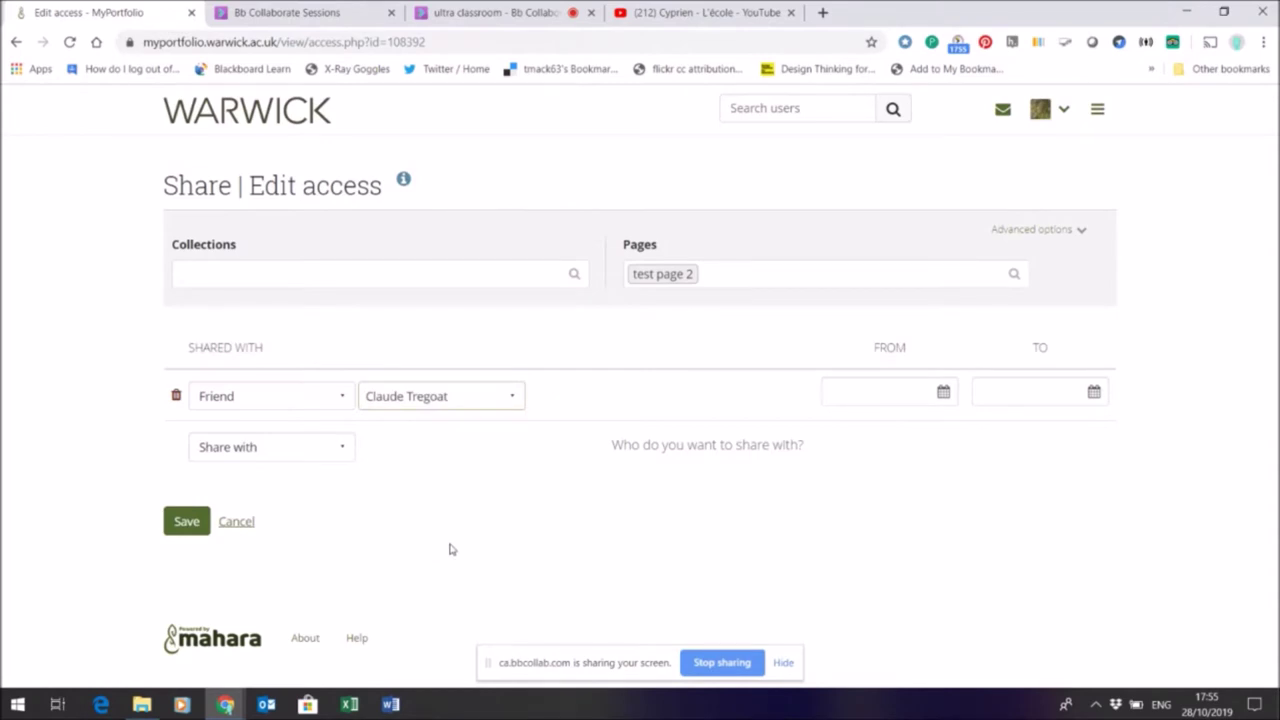
{"action": "mouse_move", "coordinate": [473, 408]}
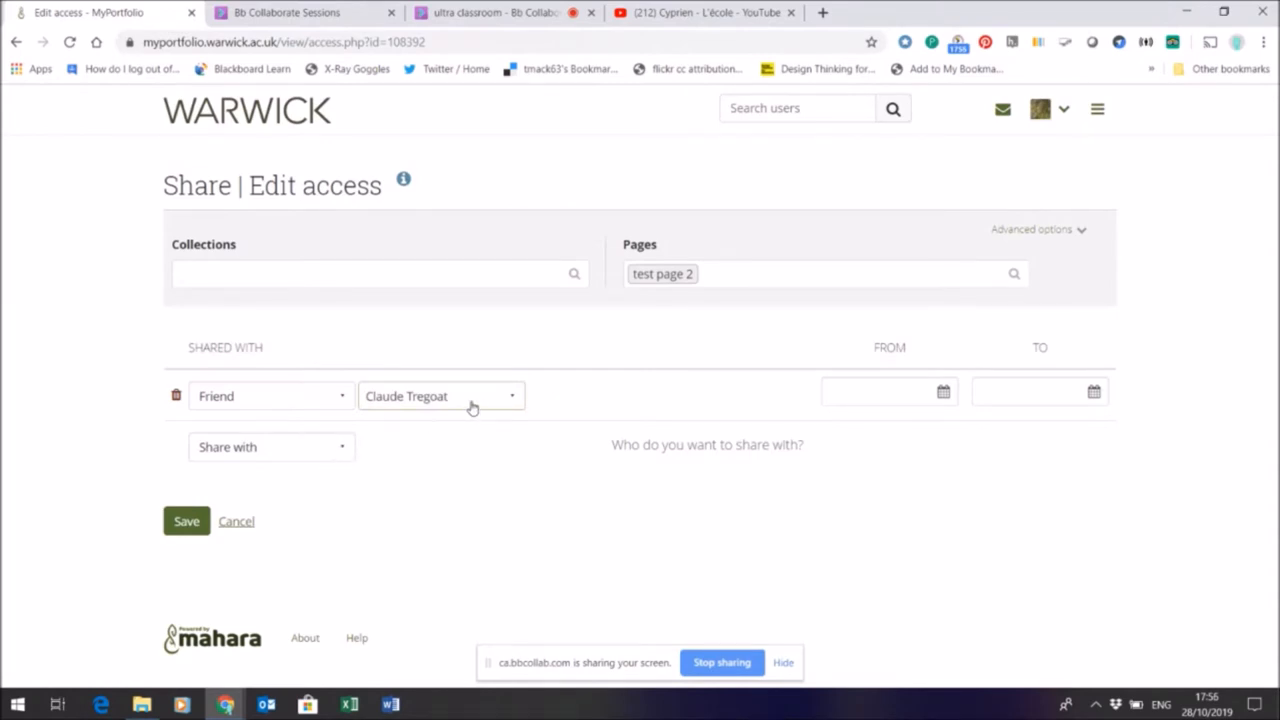
{"action": "mouse_move", "coordinate": [983, 462]}
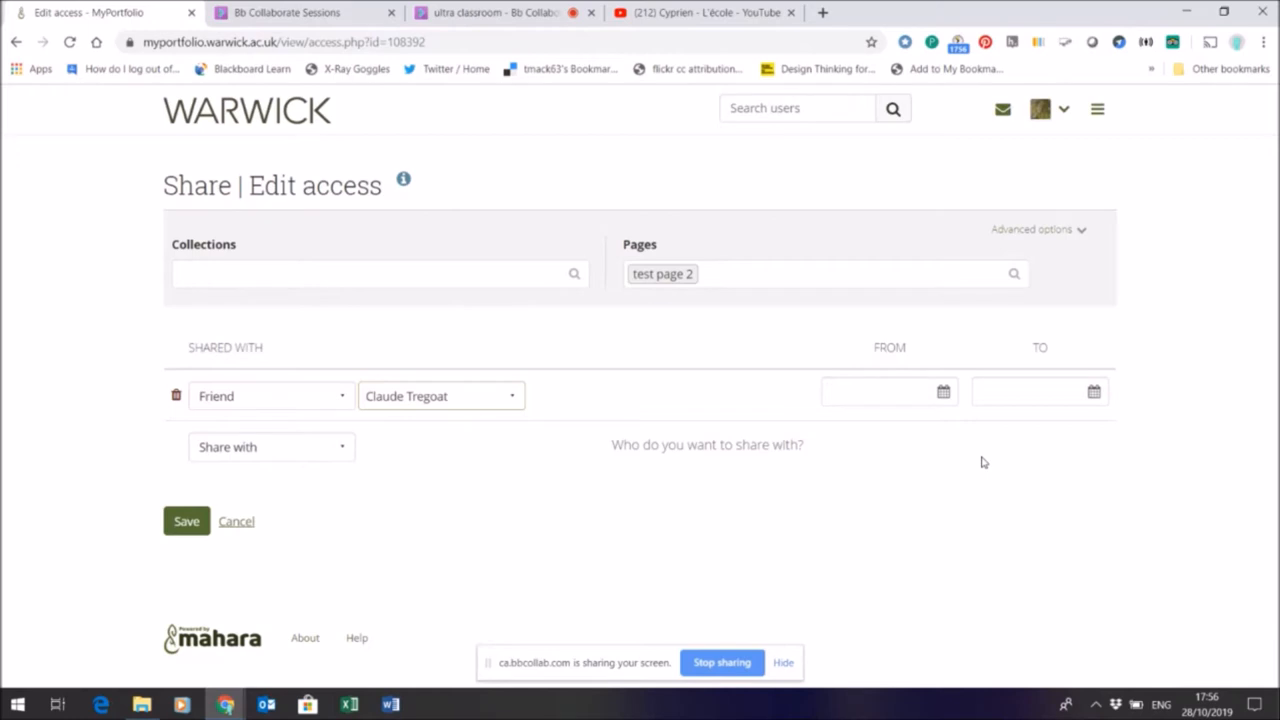
{"action": "mouse_move", "coordinate": [1081, 237]}
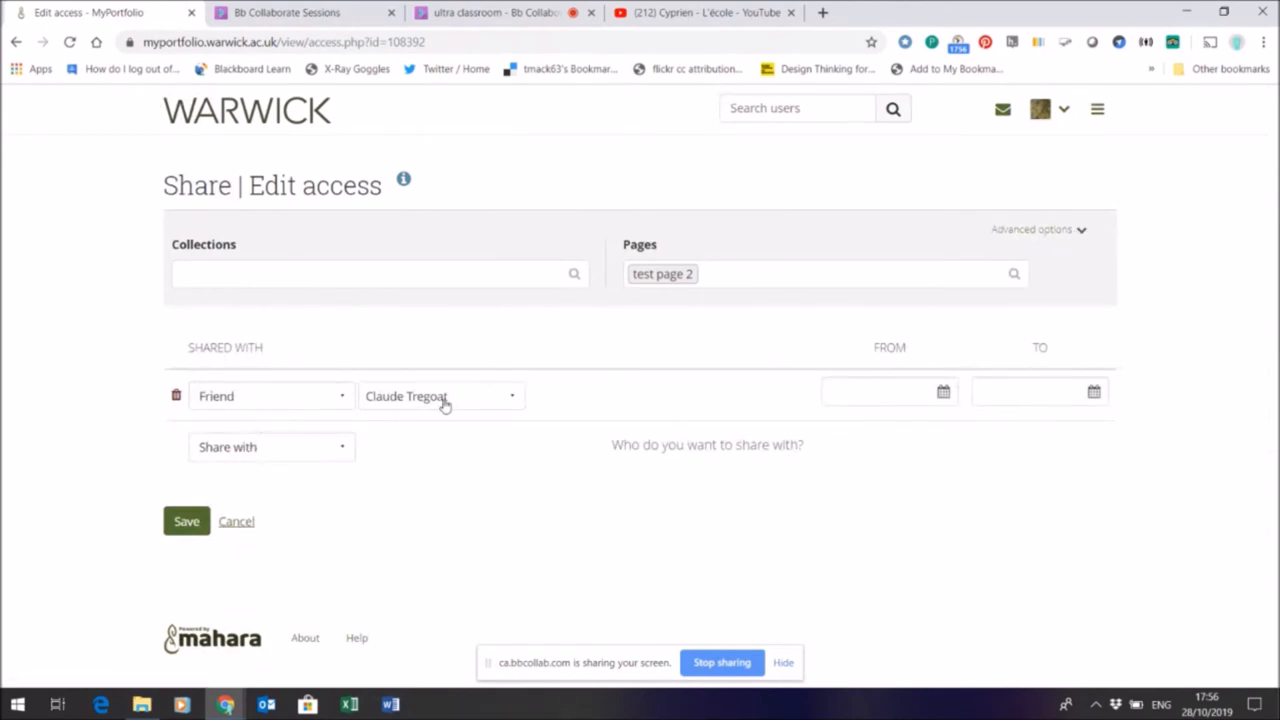
{"action": "mouse_move", "coordinate": [200, 467]}
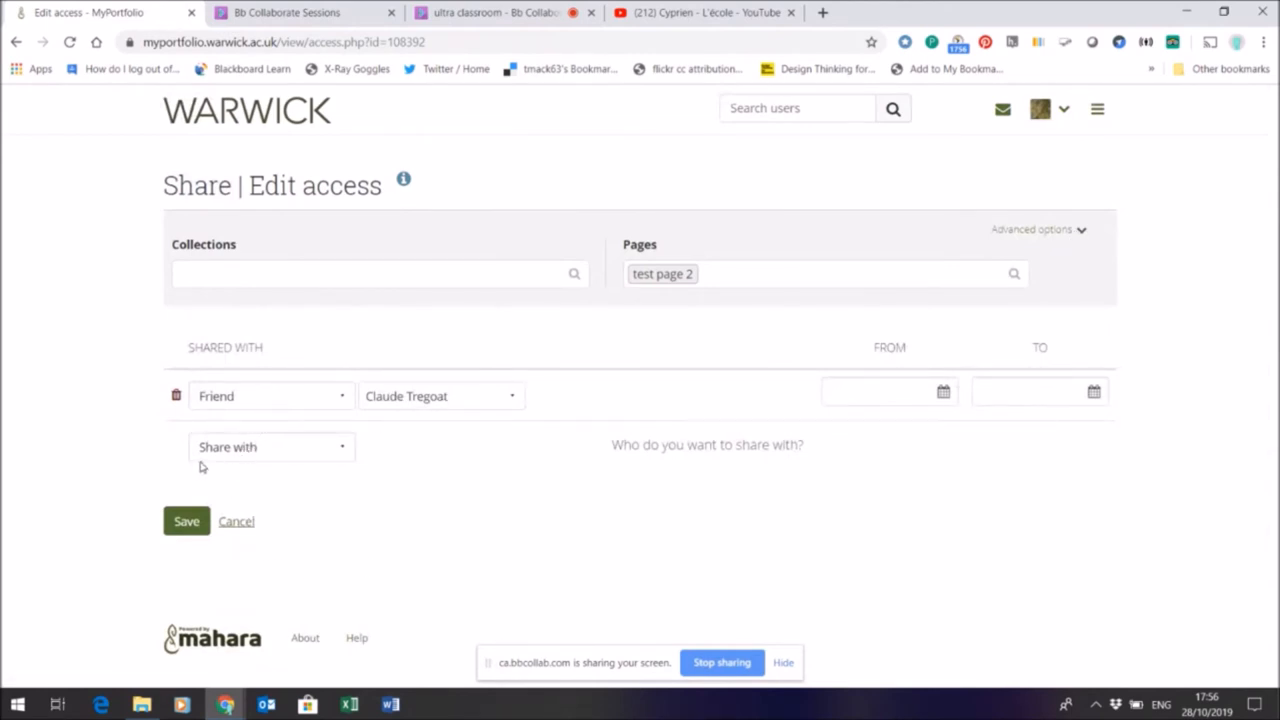
Save test page 2's access, confirming 'Access rules were updated for 1 page'
{"action": "left_click", "coordinate": [186, 521]}
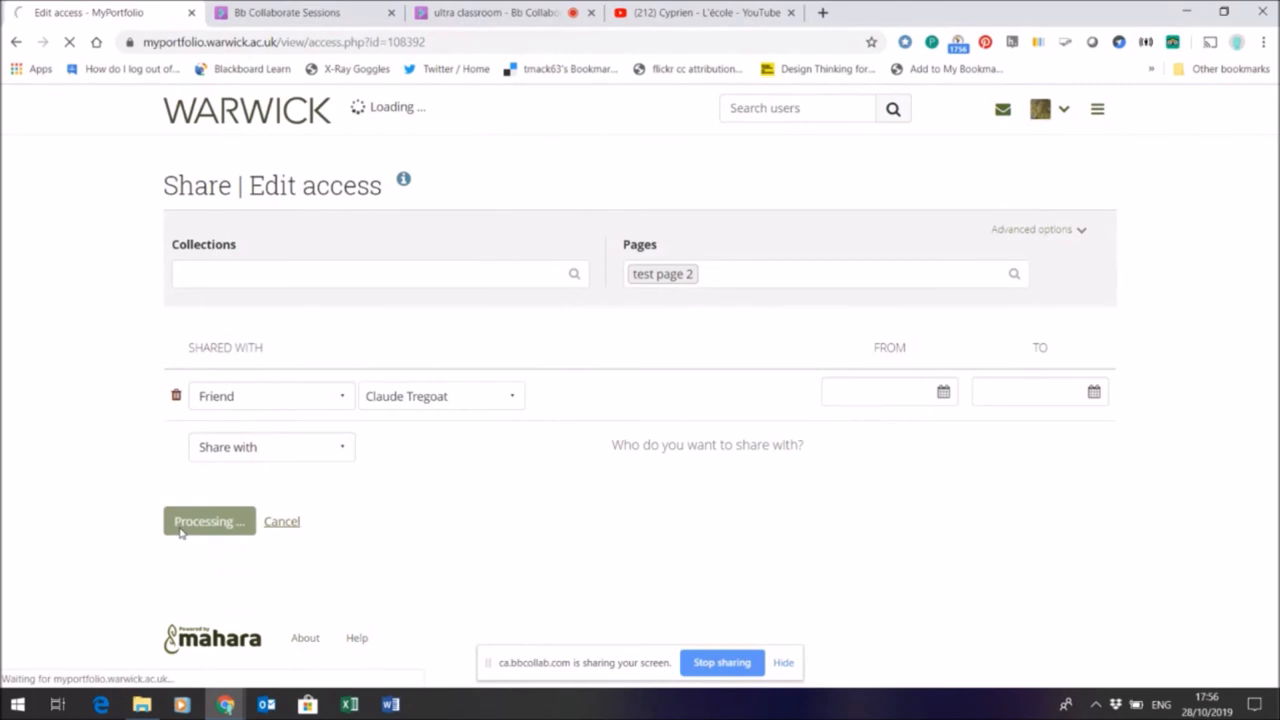
{"action": "left_click", "coordinate": [208, 521]}
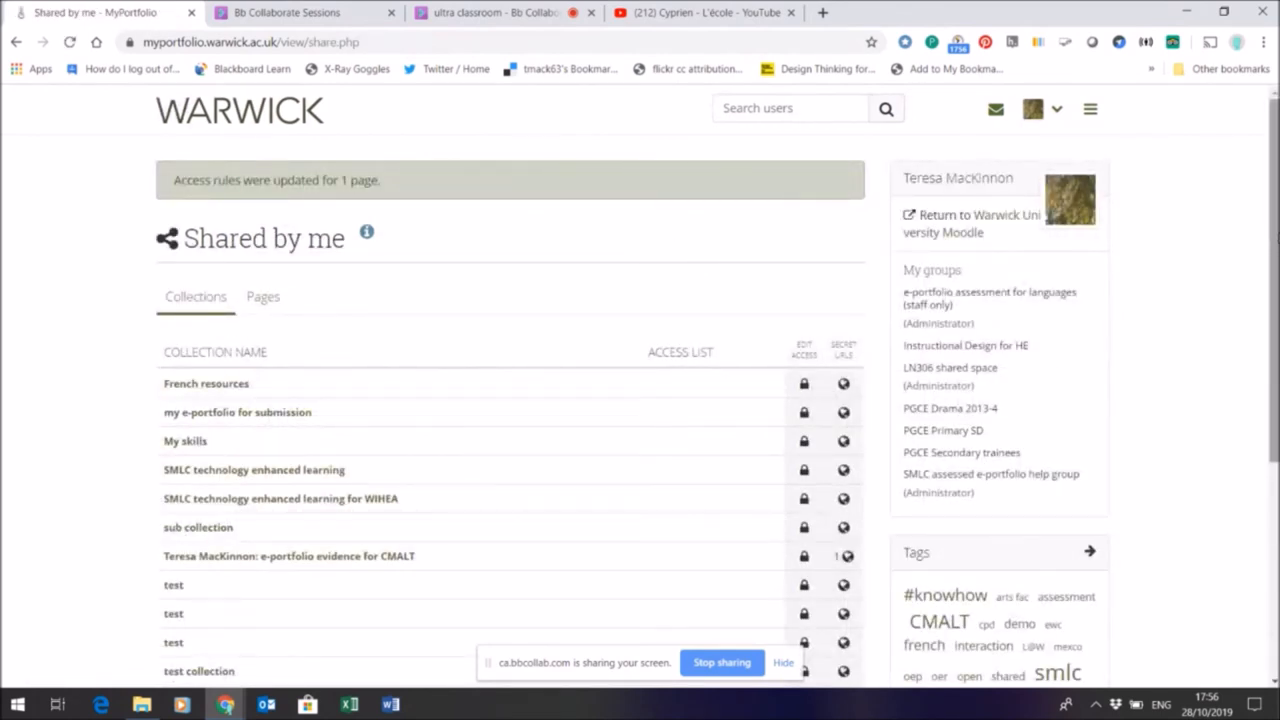
{"action": "scroll", "scroll_direction": "down", "scroll_amount": 3}
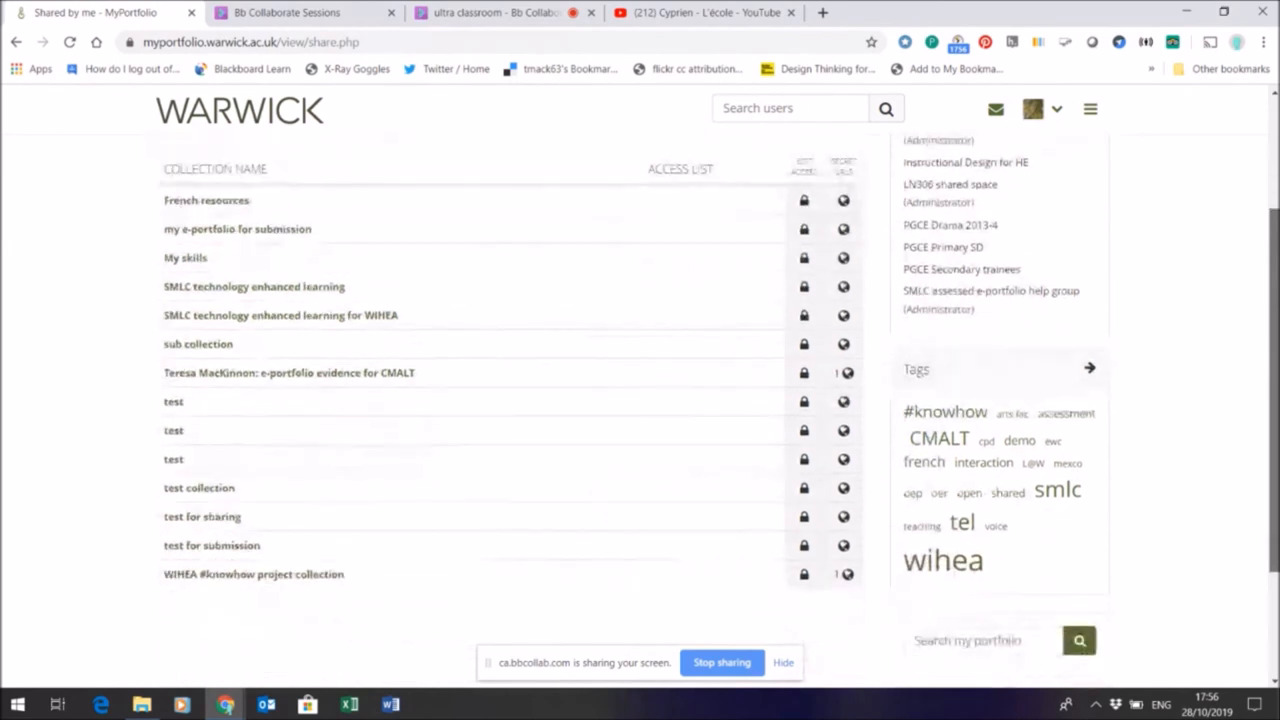